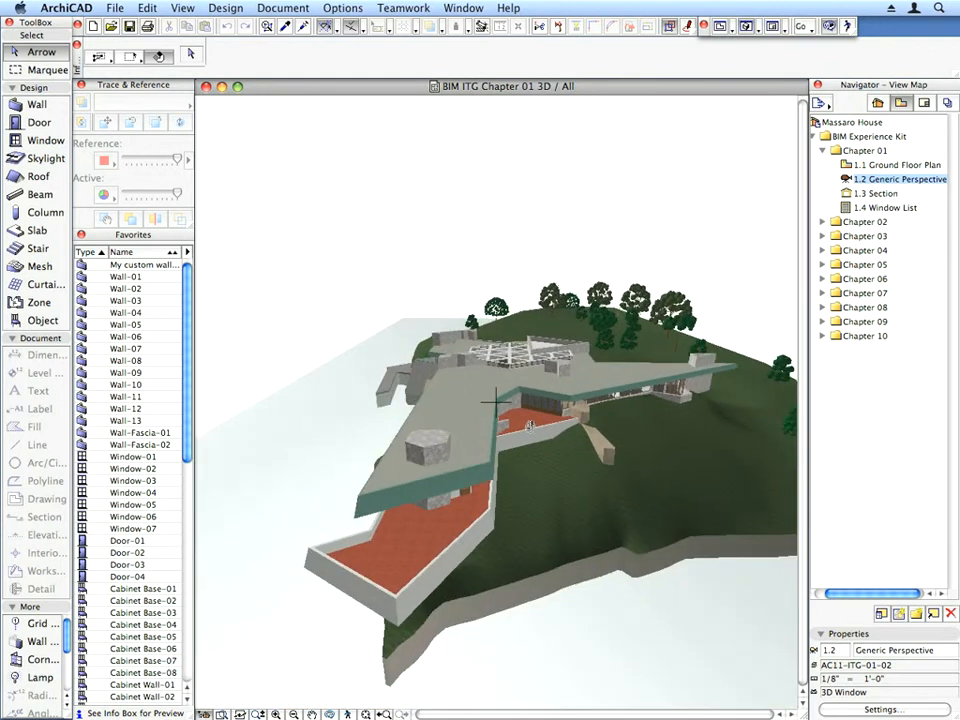
Step: Show the Trace & Reference palette via Window > Palettes and dock it beside the first floor plan
left_click_drag(530, 420, 644, 412)
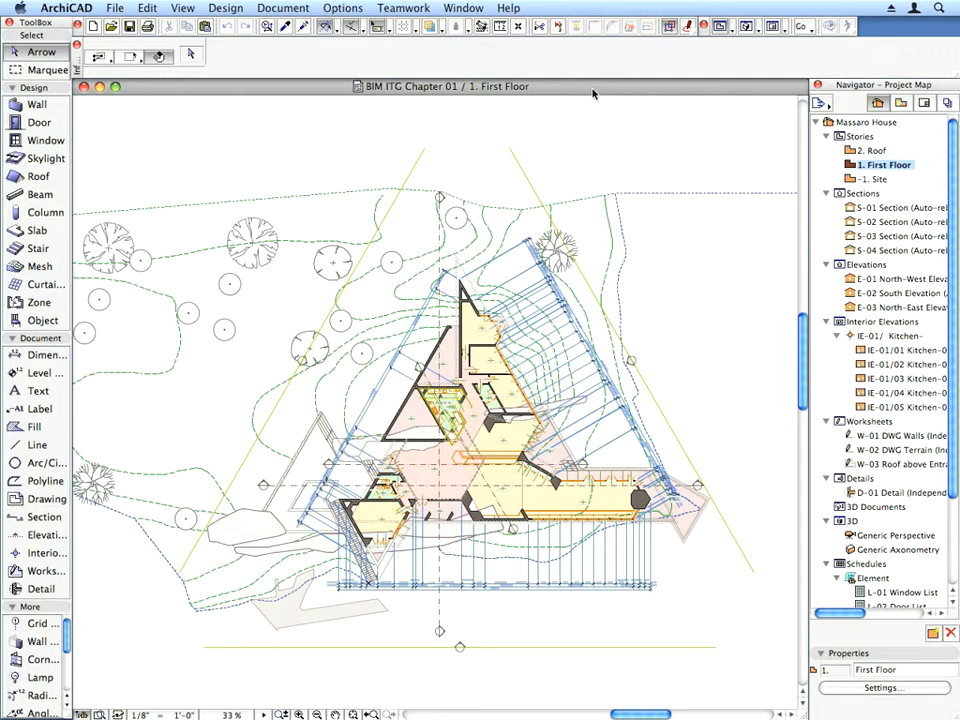
left_click(462, 8)
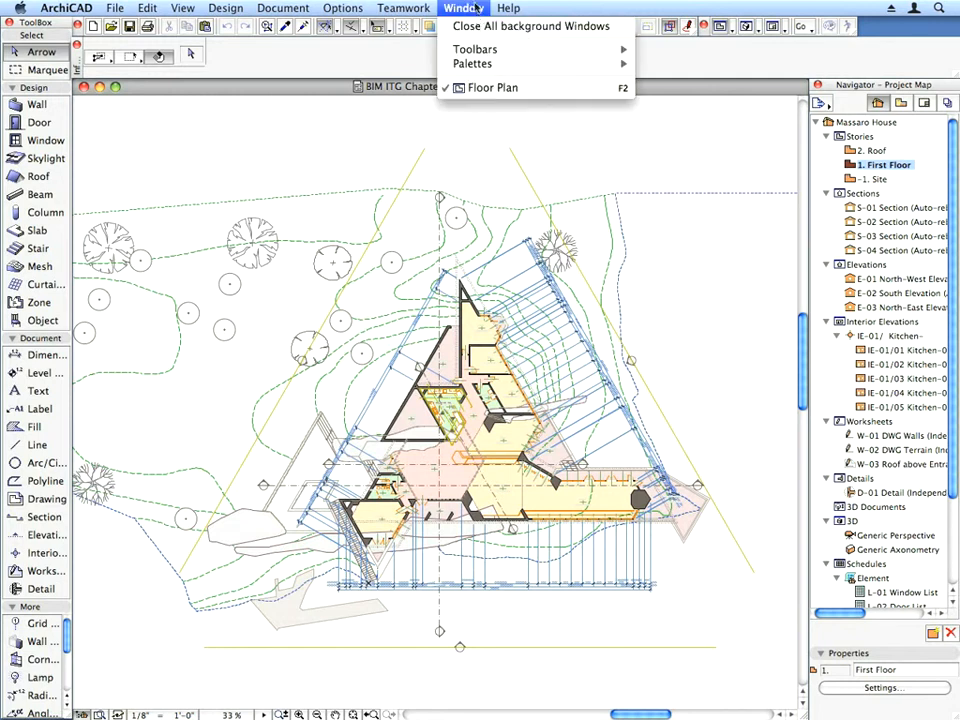
mouse_move(472, 62)
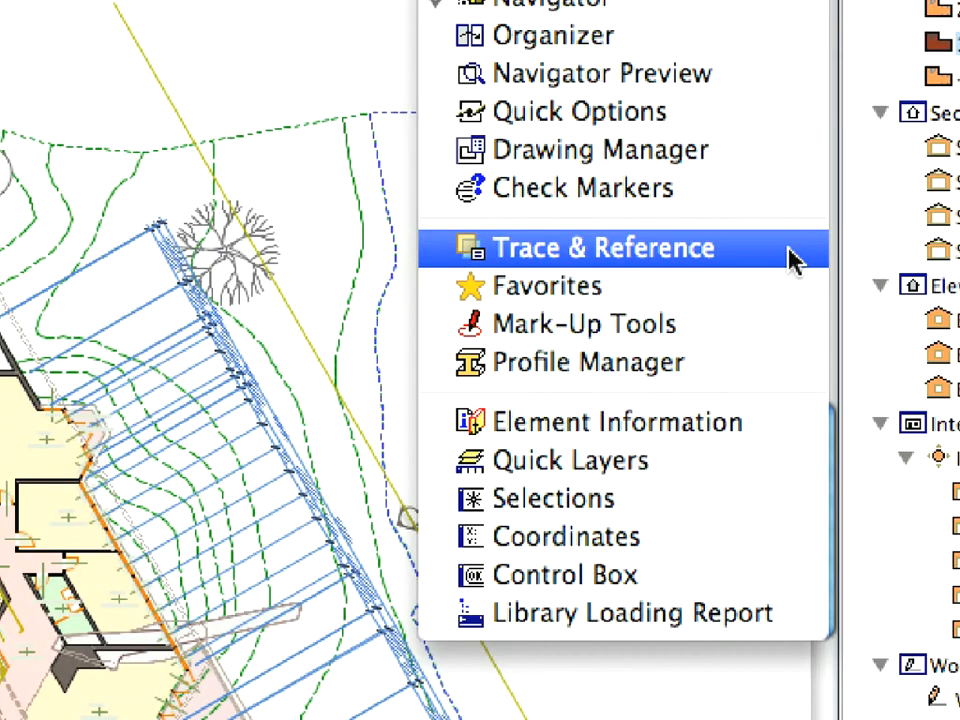
left_click(602, 248)
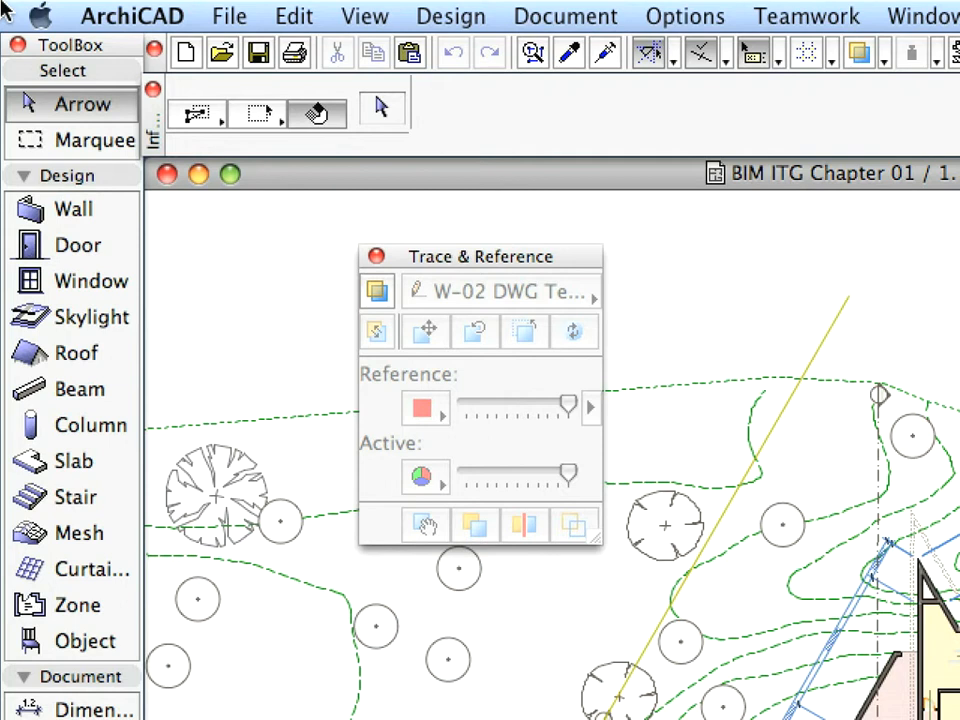
mouse_move(516, 264)
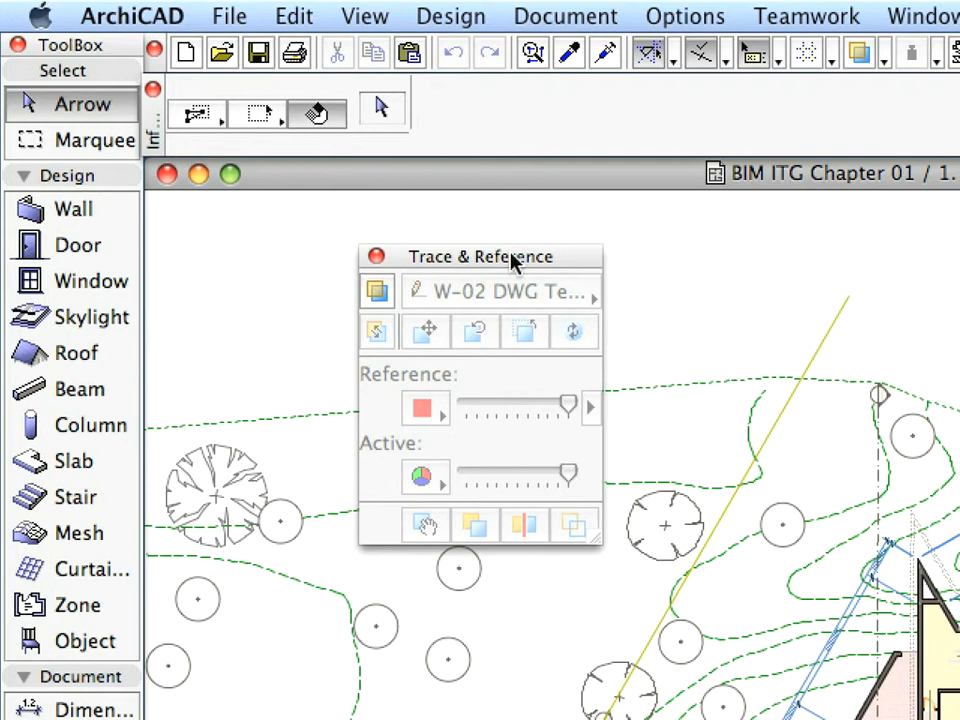
left_click_drag(480, 256, 266, 168)
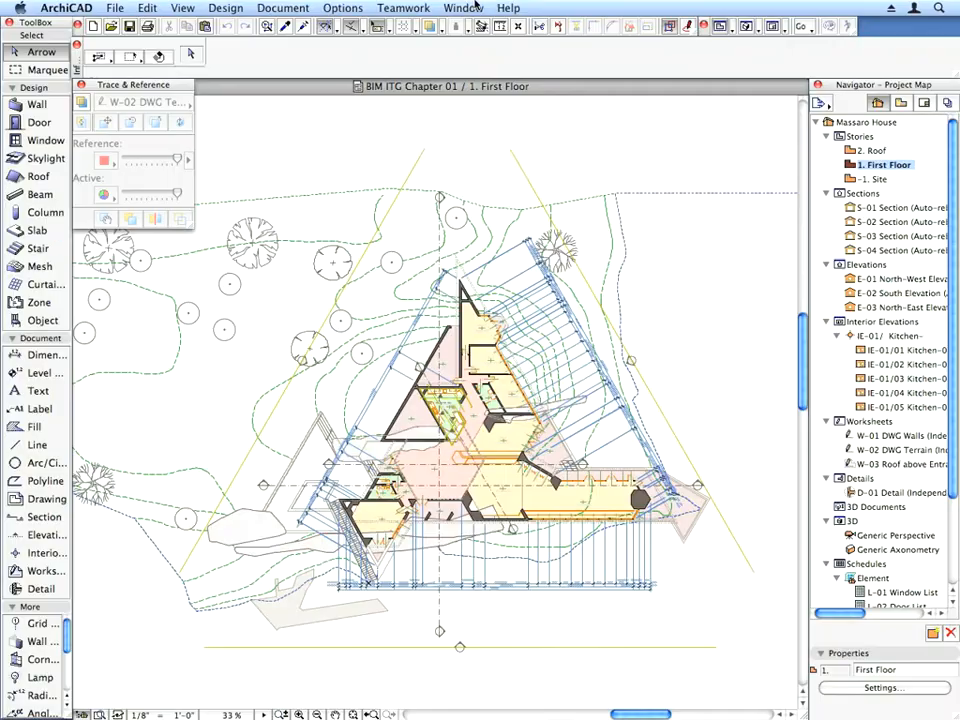
Step: Show the Favorites palette and dock it below Trace & Reference
left_click(464, 8)
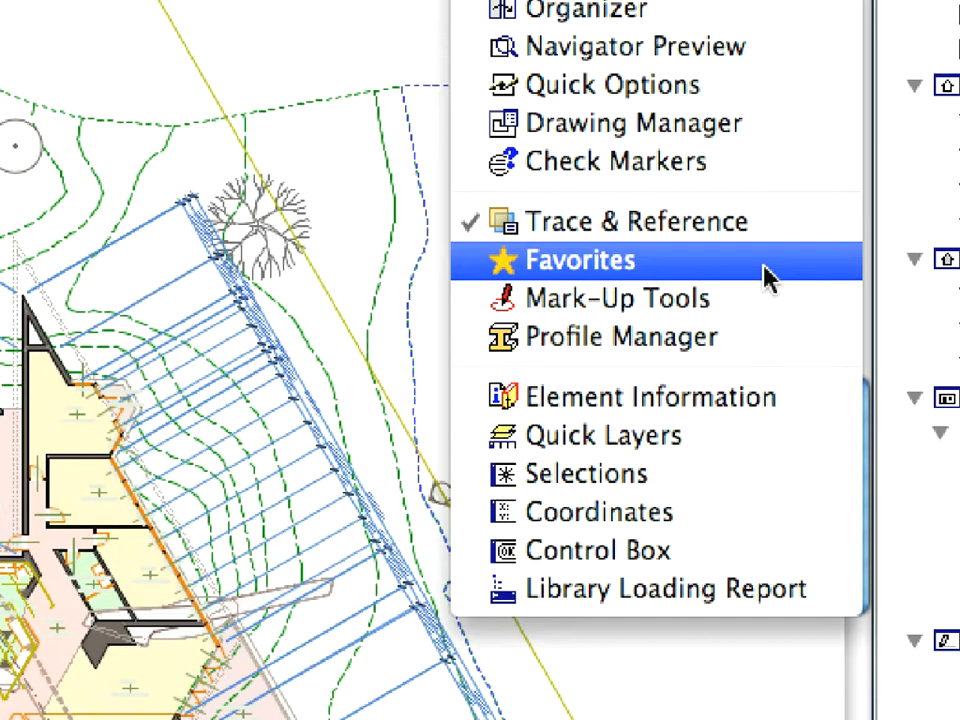
left_click(584, 260)
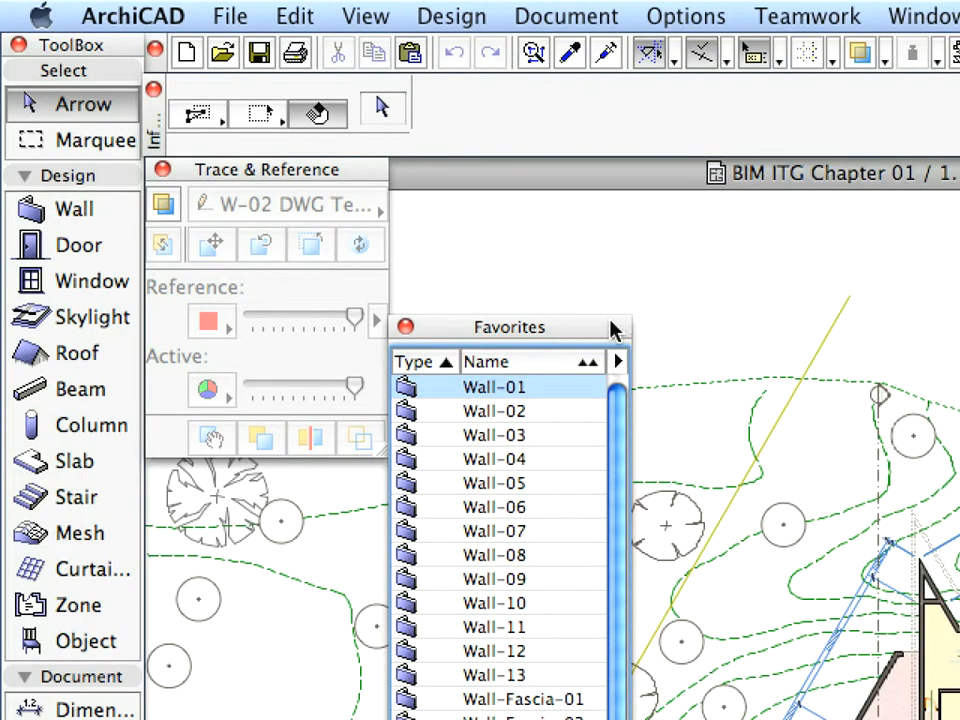
left_click_drag(508, 328, 266, 470)
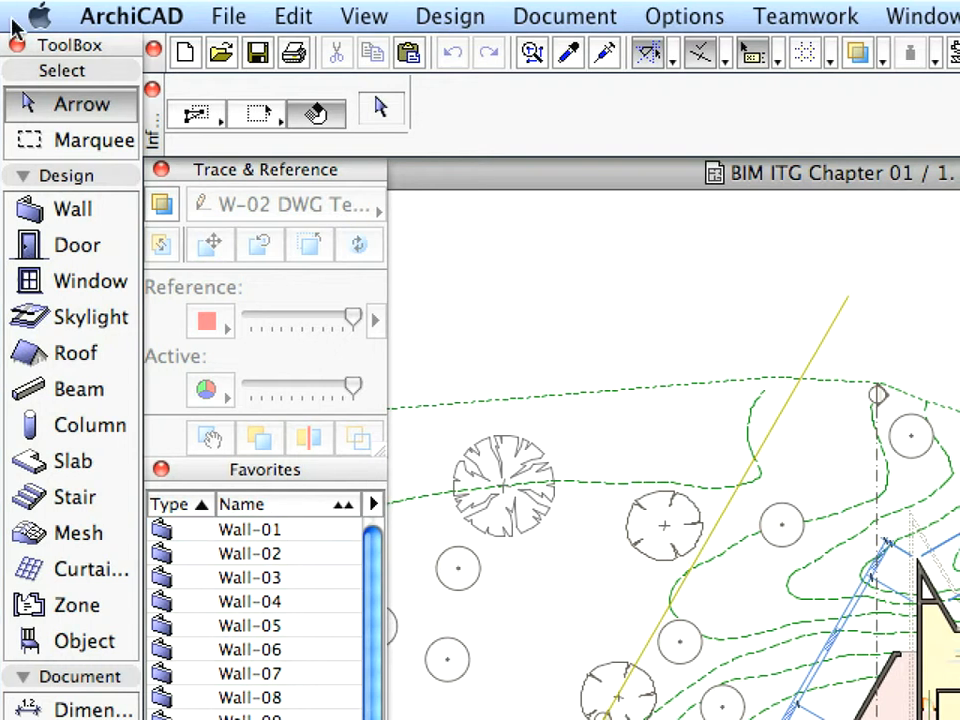
Step: Save the Wall tool's default settings as a favorite named 'My custom wall -01'
left_click(72, 208)
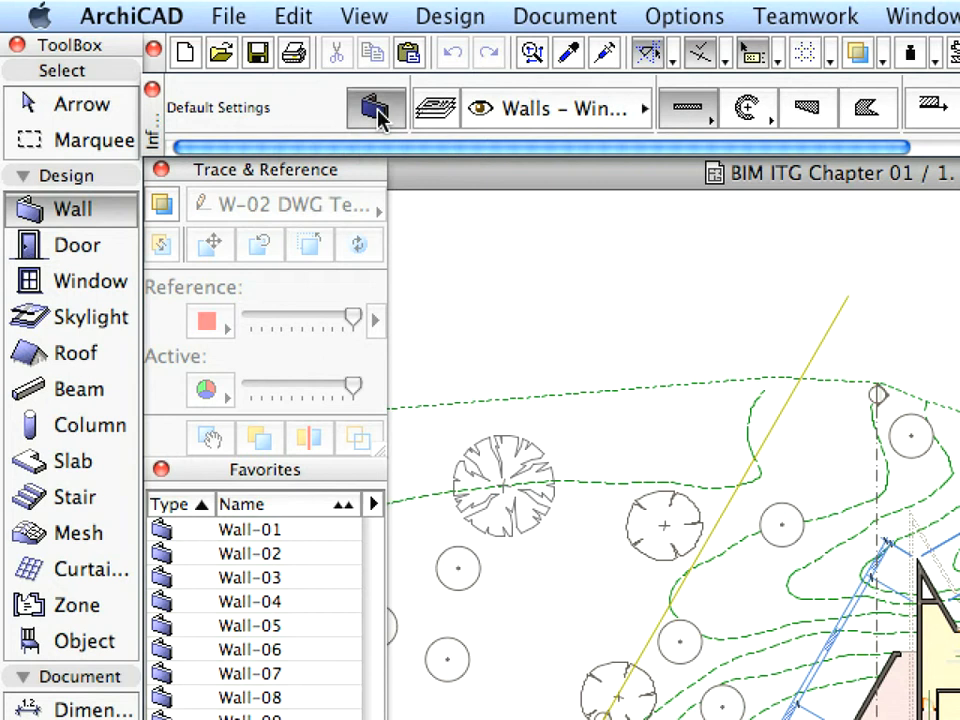
left_click(376, 108)
type("My custom wall -01")
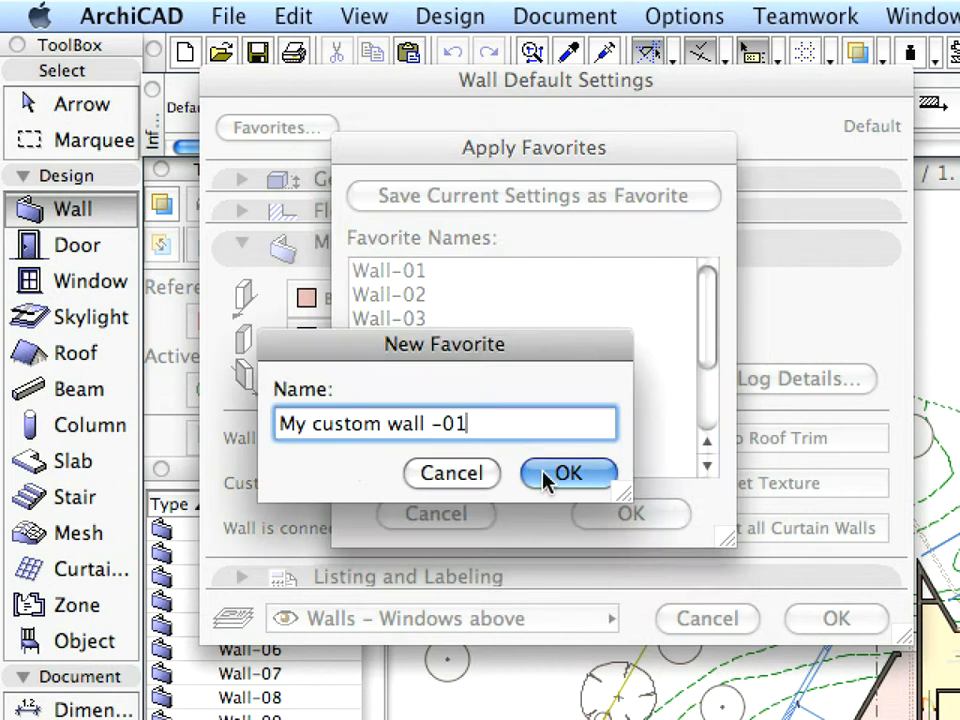
left_click(568, 472)
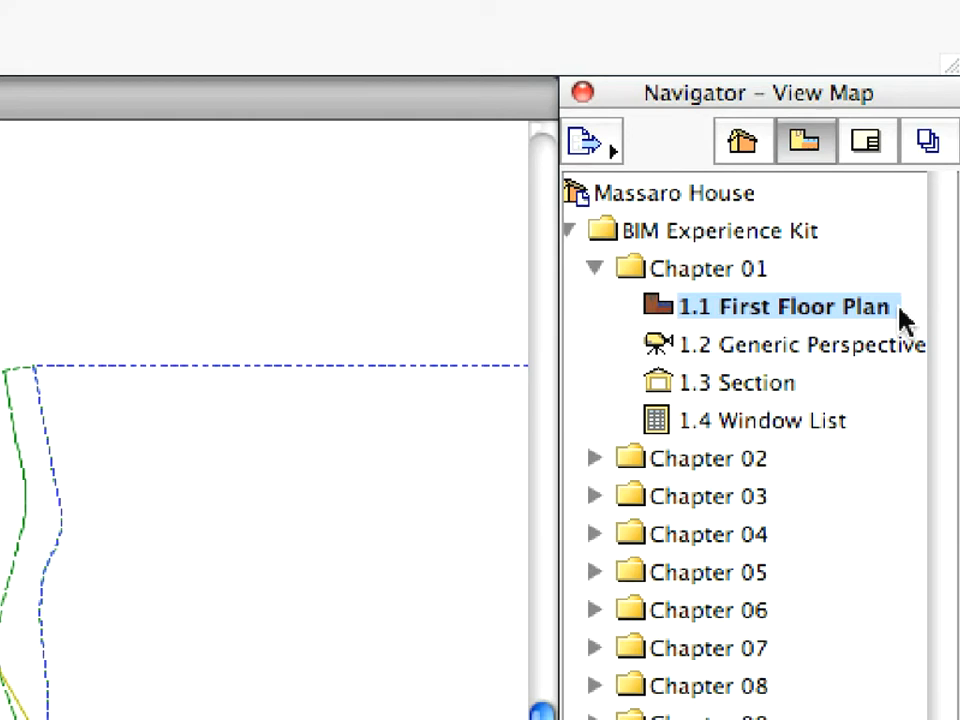
Step: Open 1.1 First Floor Plan from the Navigator View Map
double_click(784, 306)
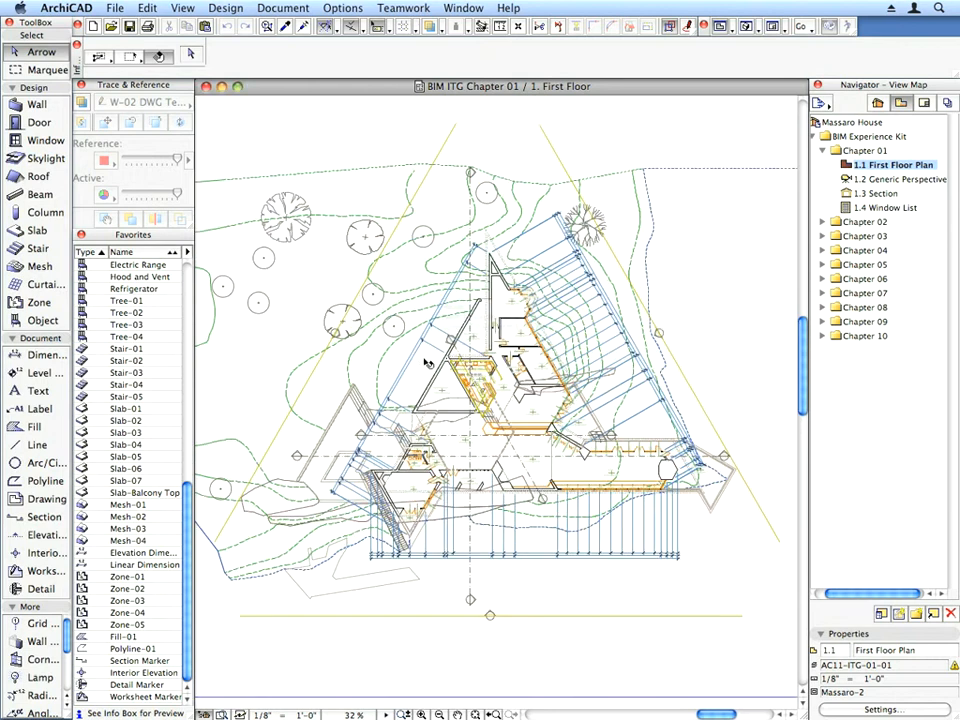
left_click(420, 400)
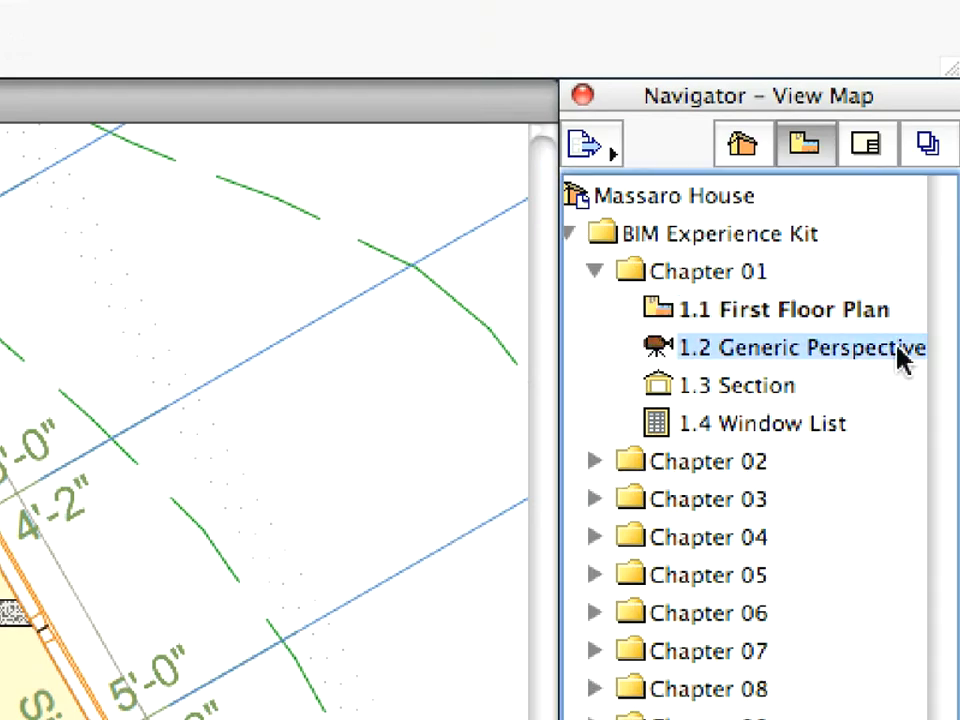
Step: Open 1.2 Generic Perspective from the View Map to show the house in 3D
double_click(800, 348)
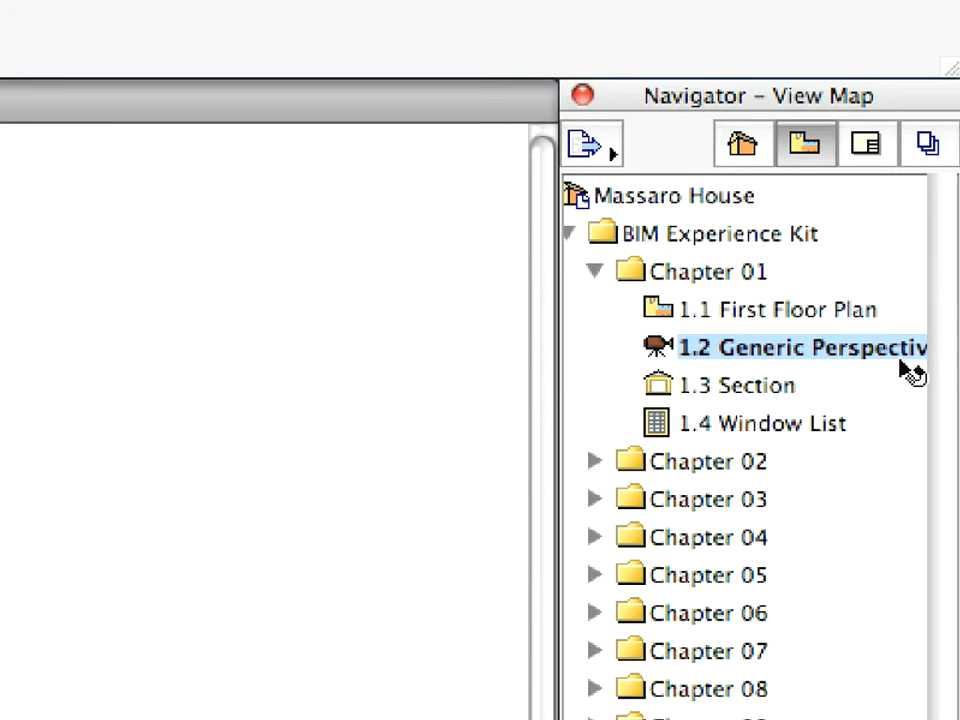
double_click(800, 348)
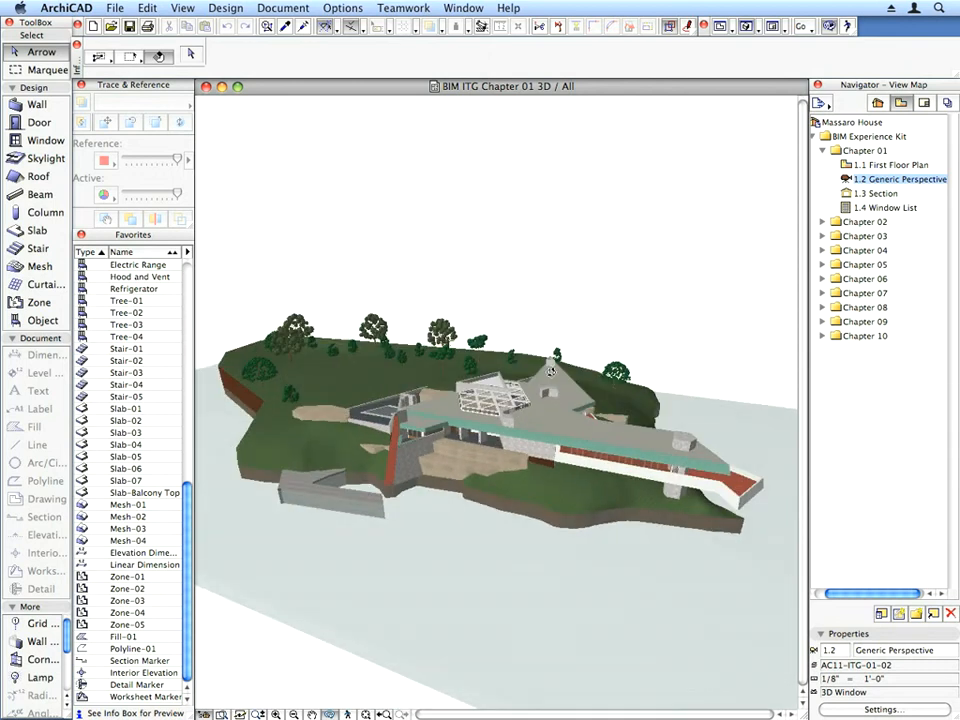
Step: Orbit the 3D model to view the terrace, hillside overview, ground level and skylight roof
left_click_drag(550, 370, 516, 444)
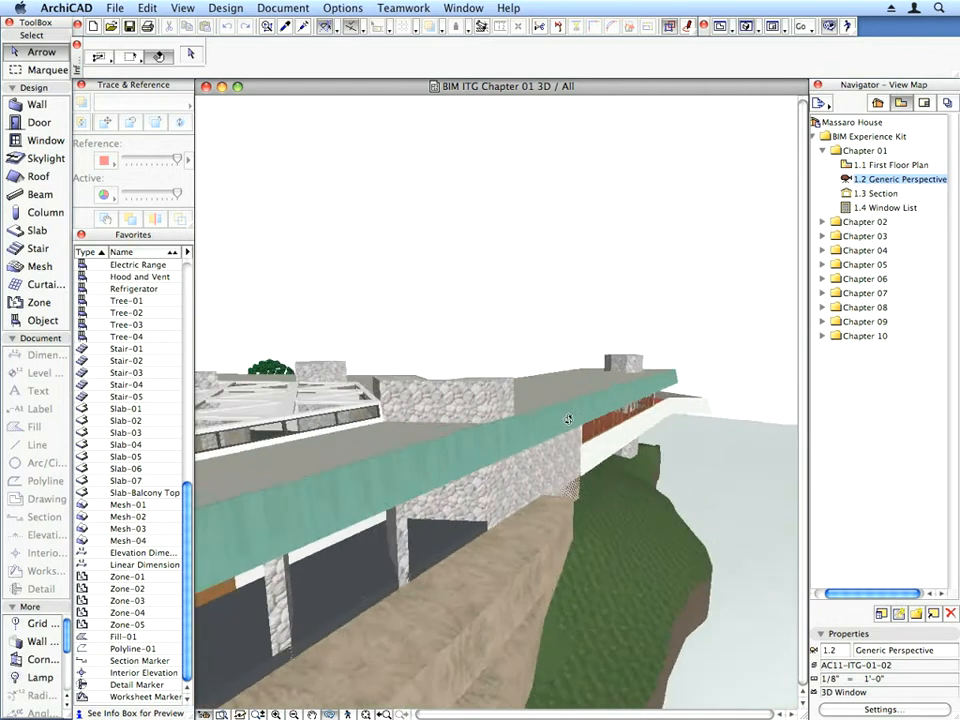
left_click_drag(568, 418, 370, 548)
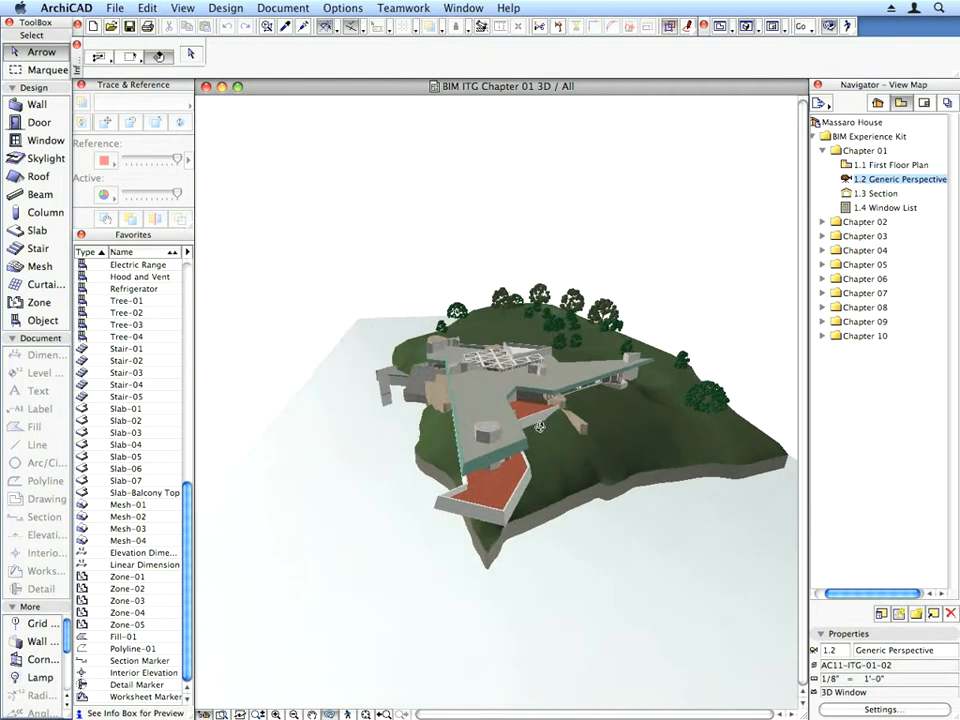
left_click_drag(540, 424, 496, 404)
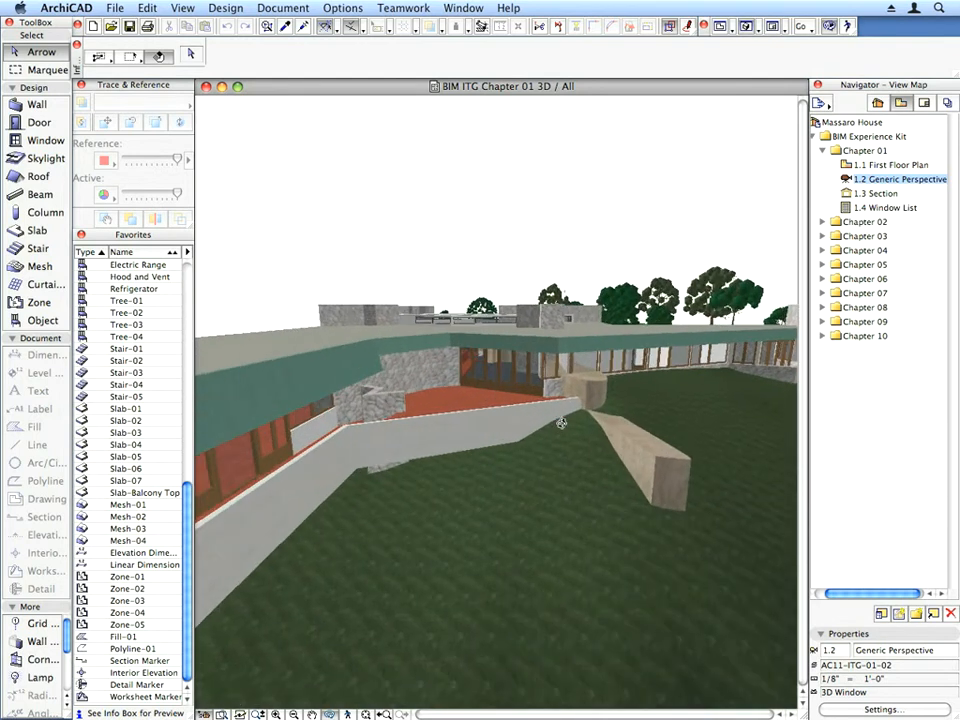
left_click_drag(560, 422, 548, 464)
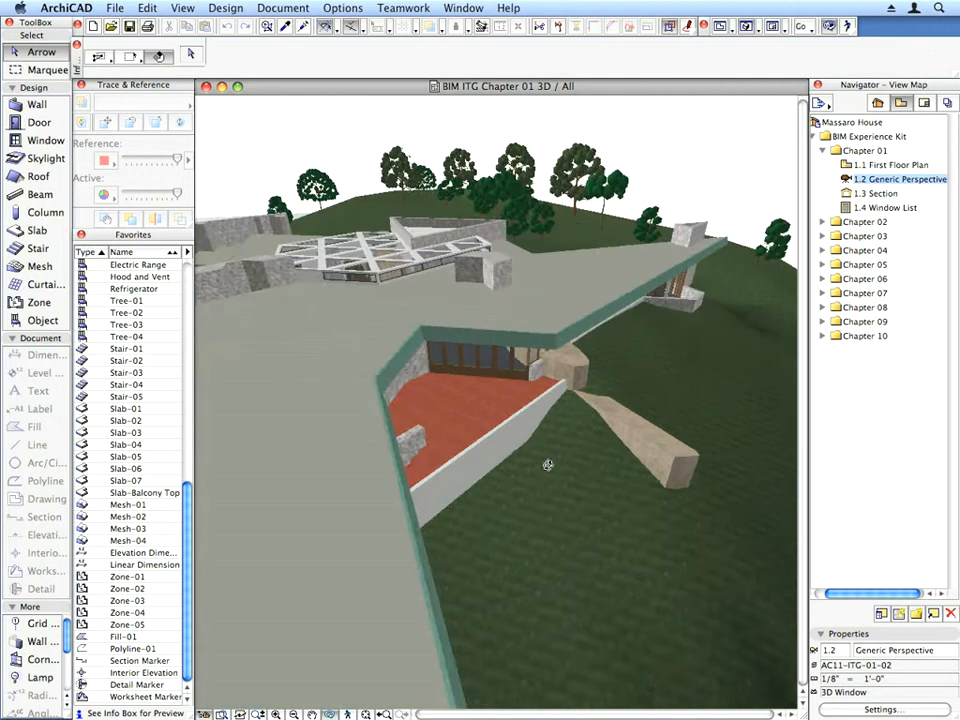
left_click_drag(548, 464, 370, 400)
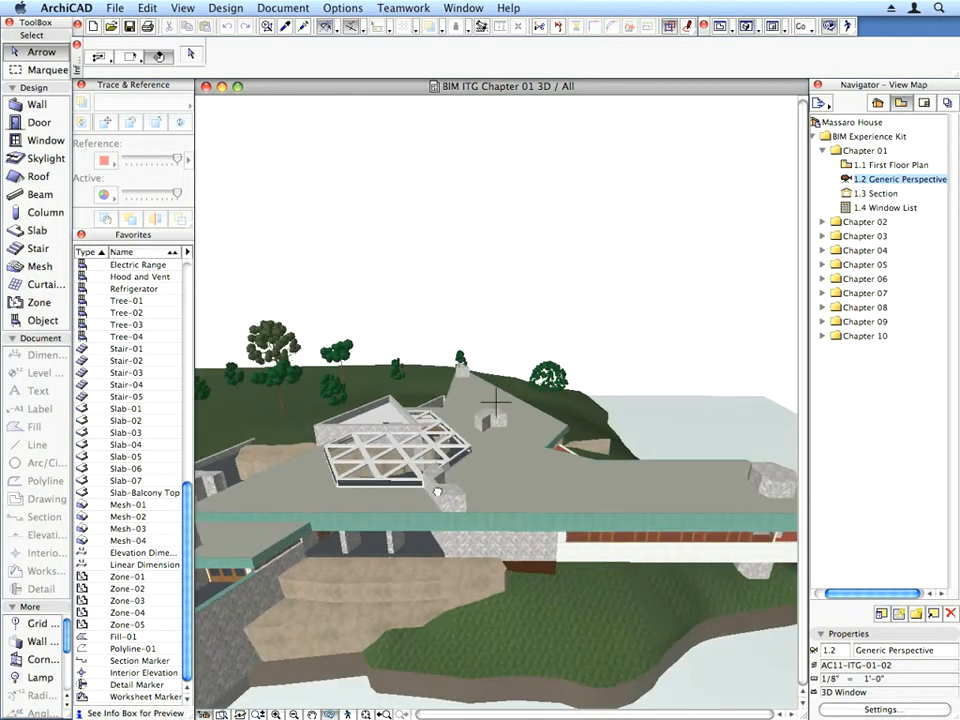
left_click_drag(500, 400, 420, 376)
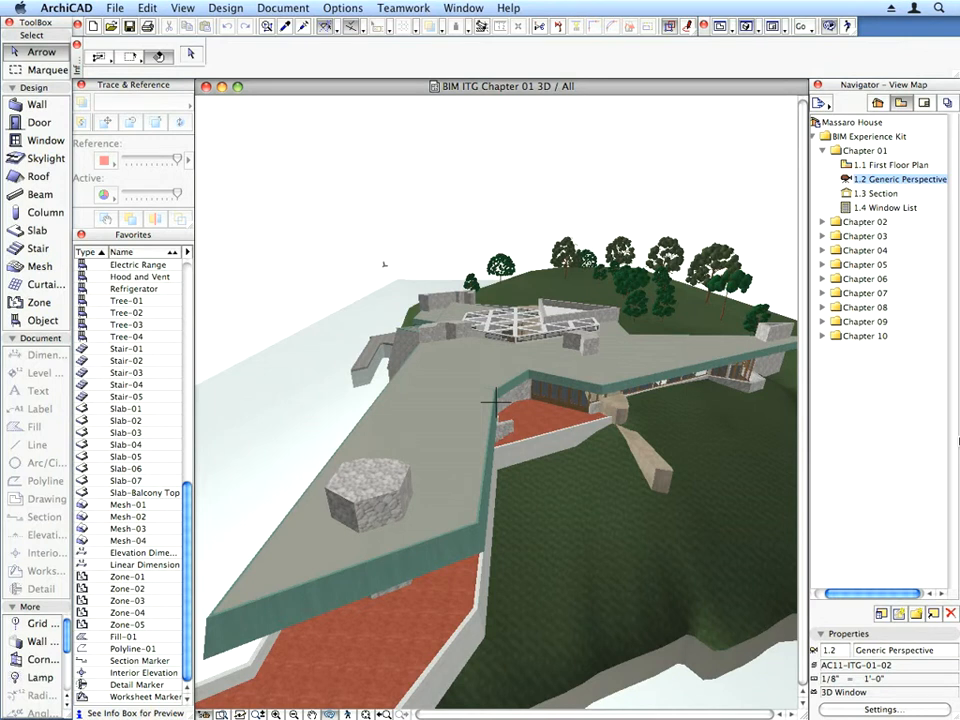
Step: Open 1.3 Section from the View Map showing the house cut through terrace and hillside
left_click(888, 192)
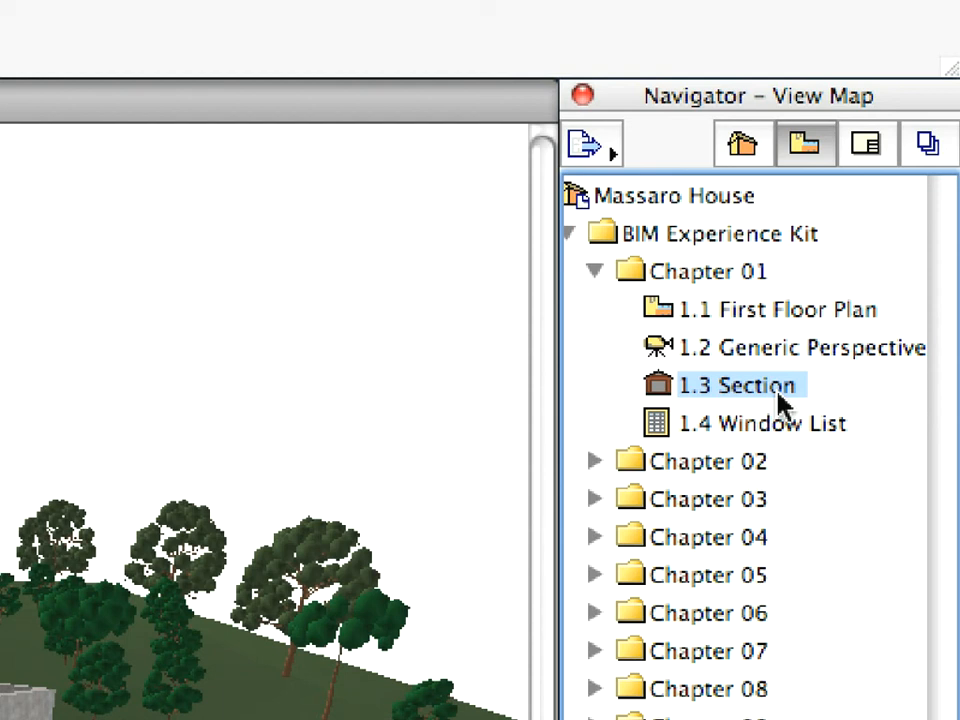
double_click(738, 384)
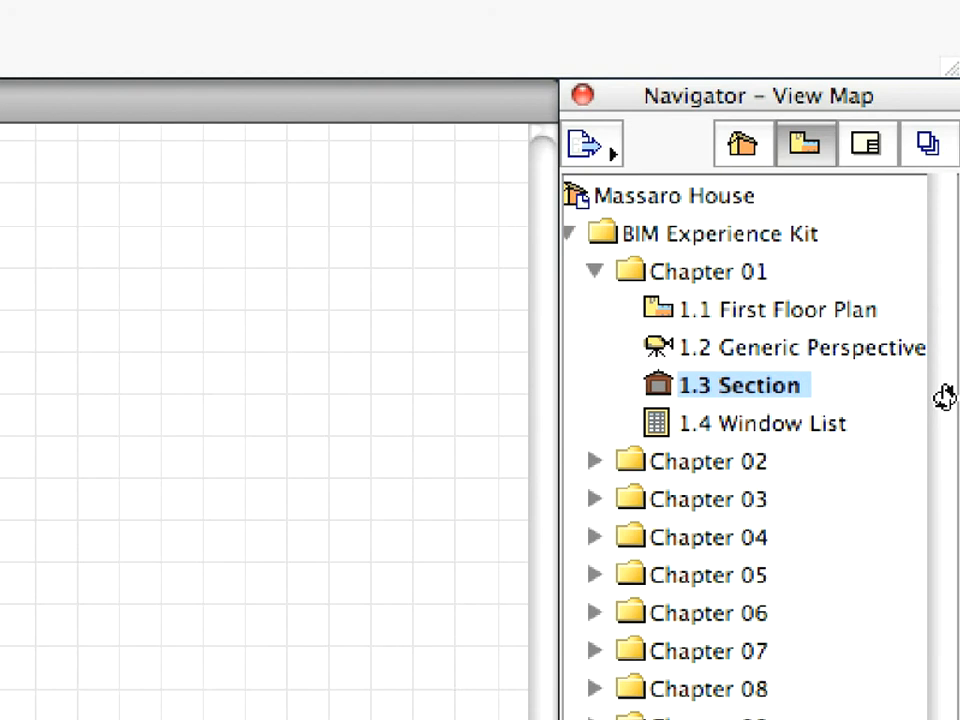
double_click(740, 384)
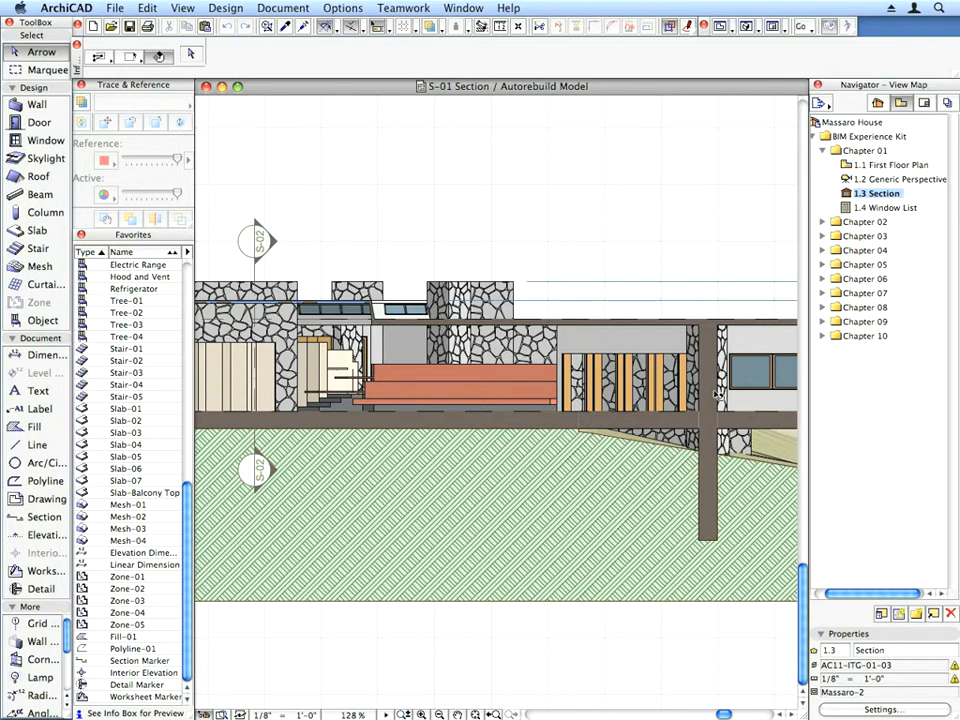
left_click(710, 390)
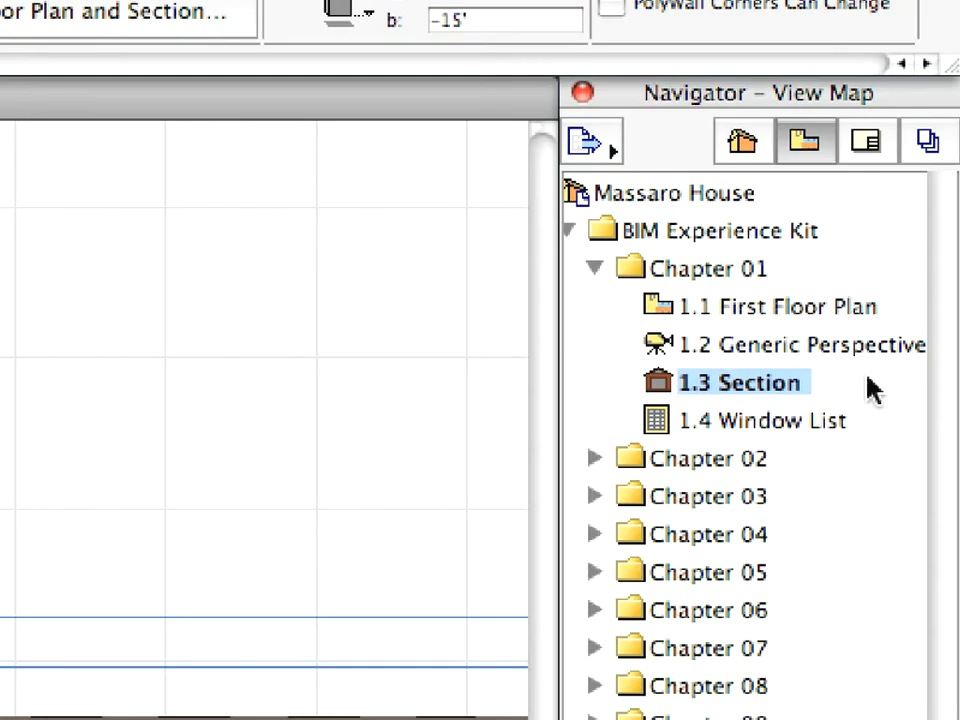
Step: Open 1.4 Window List schedule and select the first casement window's width value
double_click(762, 420)
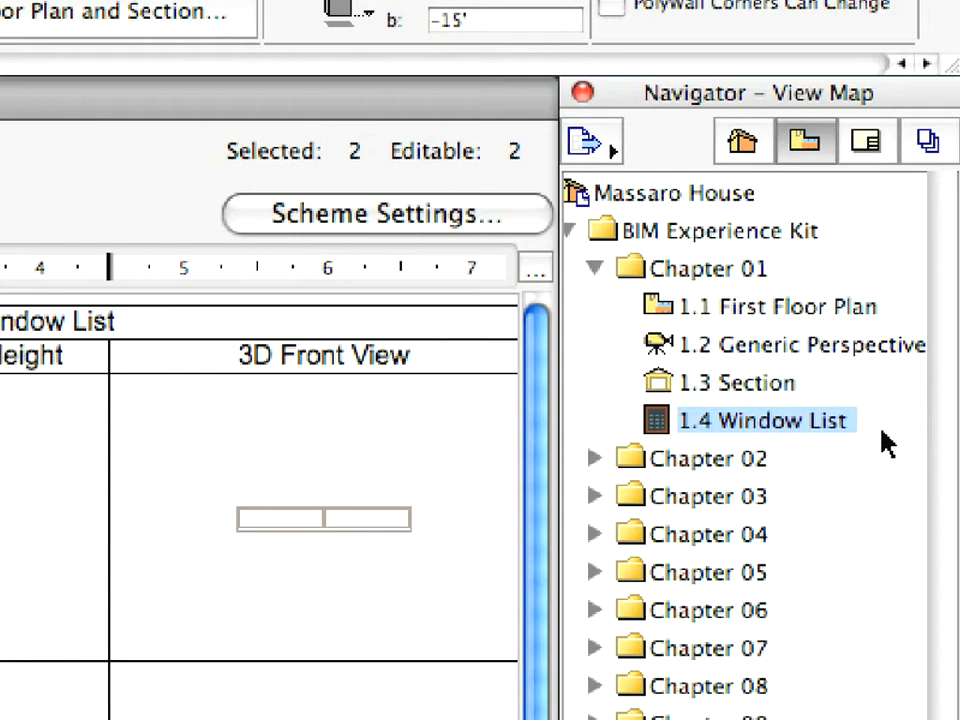
double_click(764, 420)
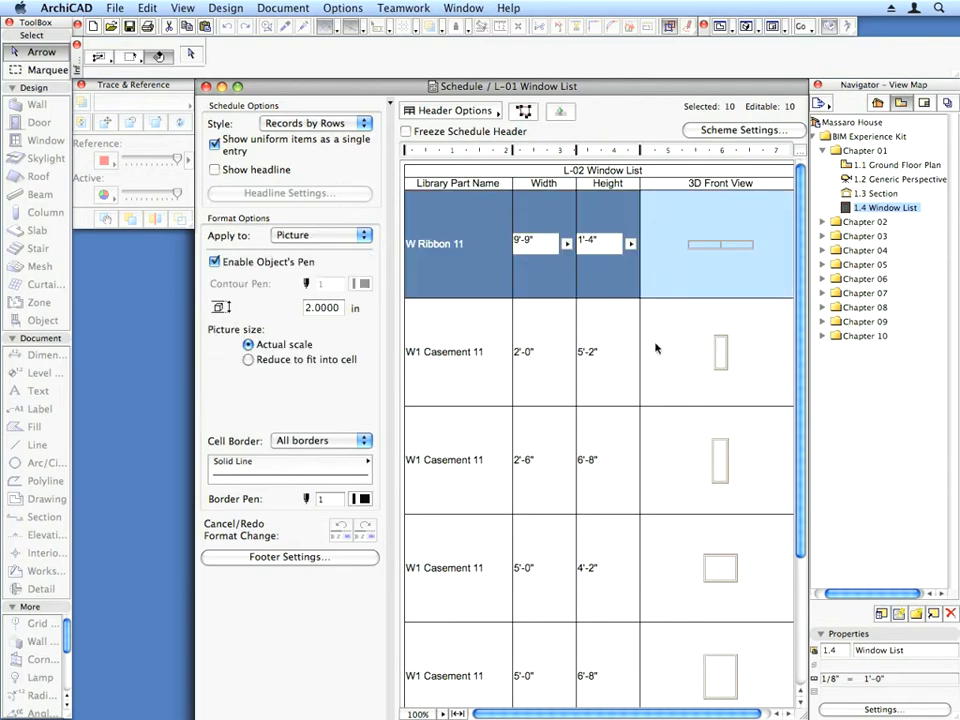
left_click(458, 458)
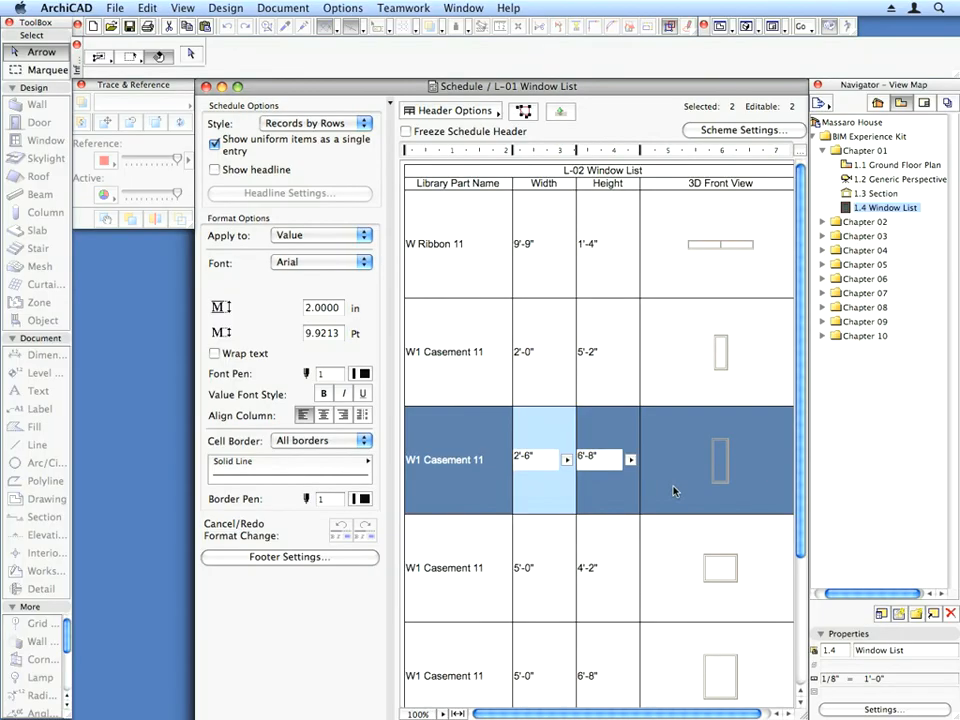
left_click(530, 456)
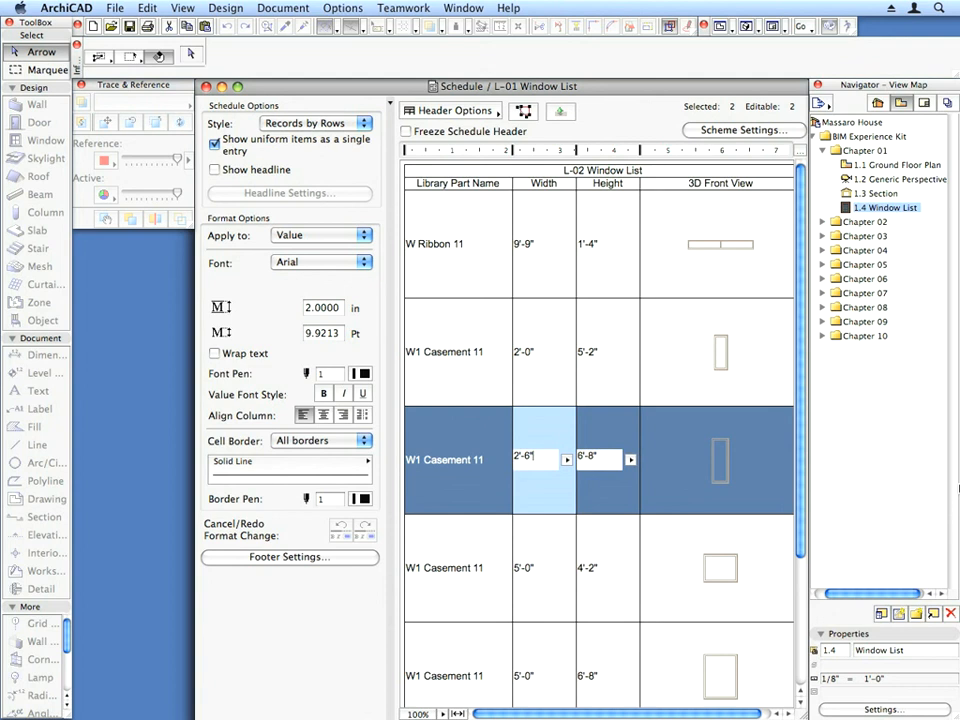